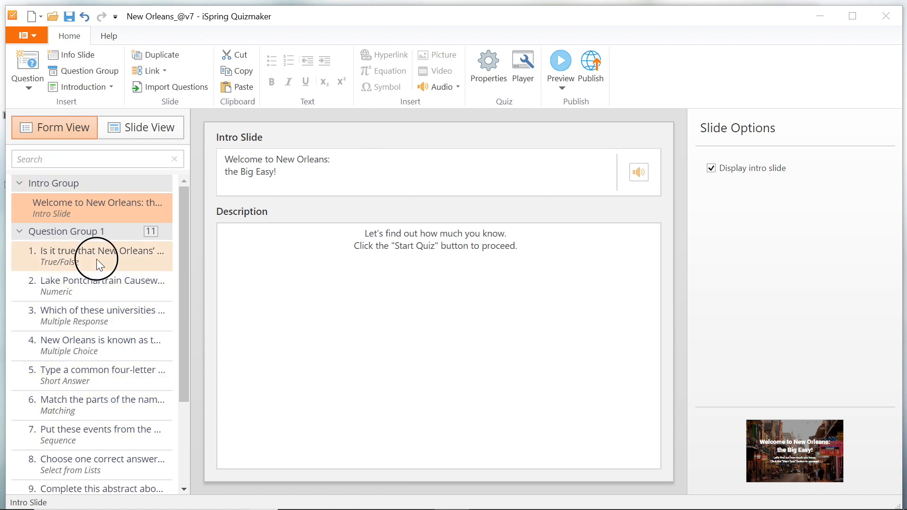
- Review the Causeway and universities questions, then return to the Bourbon Street question
{"action": "left_click", "coordinate": [91, 286]}
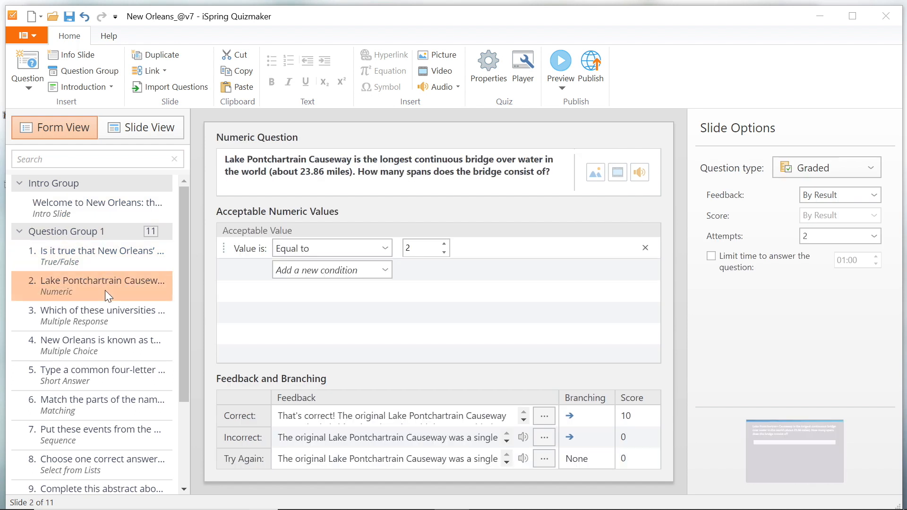
{"action": "left_click", "coordinate": [103, 311]}
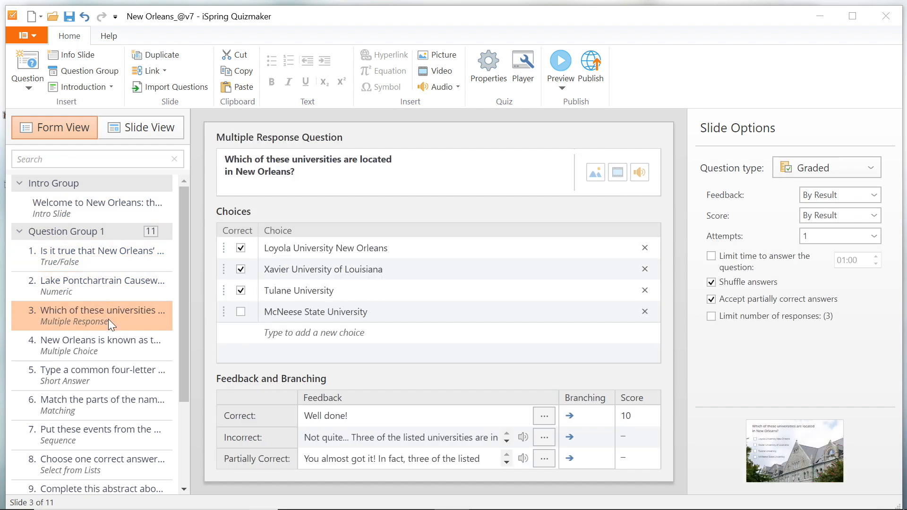
{"action": "left_click", "coordinate": [92, 256]}
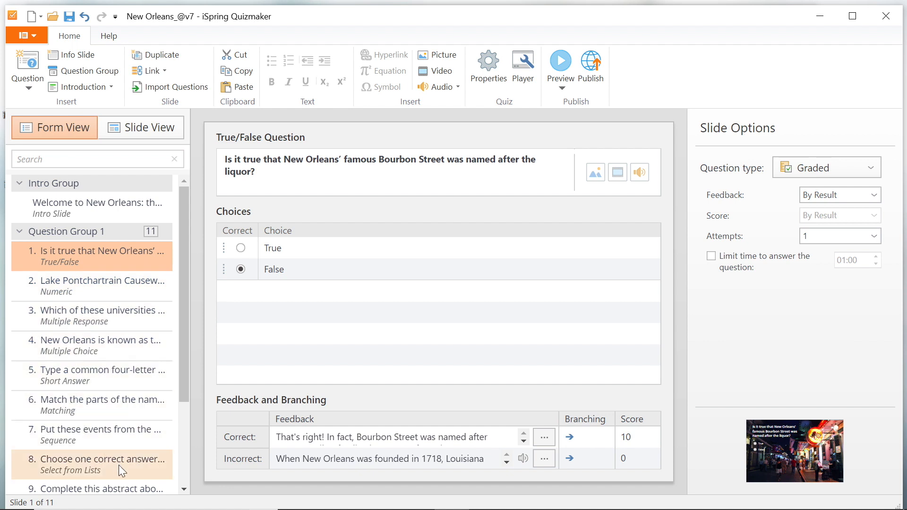
{"action": "mouse_move", "coordinate": [488, 65]}
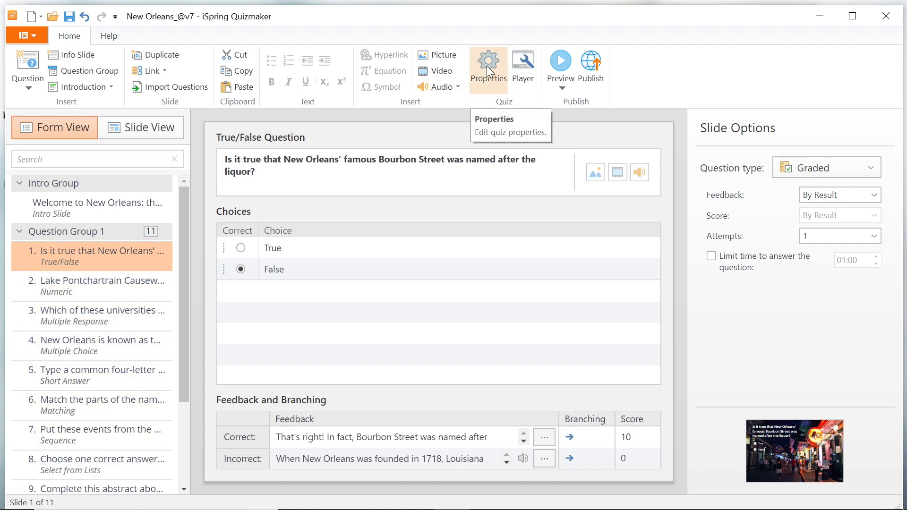
- Open Question Properties and raise the wrong-answer penalty, then reset it to 0
{"action": "left_click", "coordinate": [488, 65]}
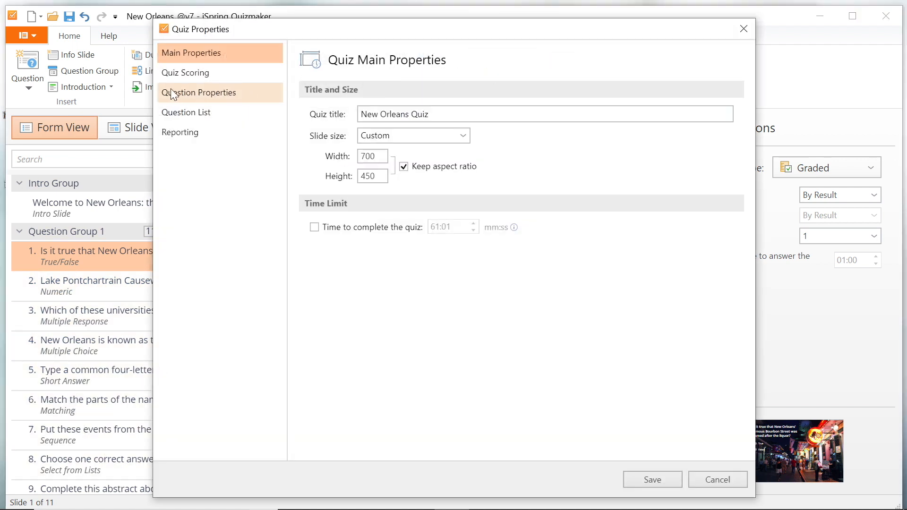
{"action": "left_click", "coordinate": [200, 93]}
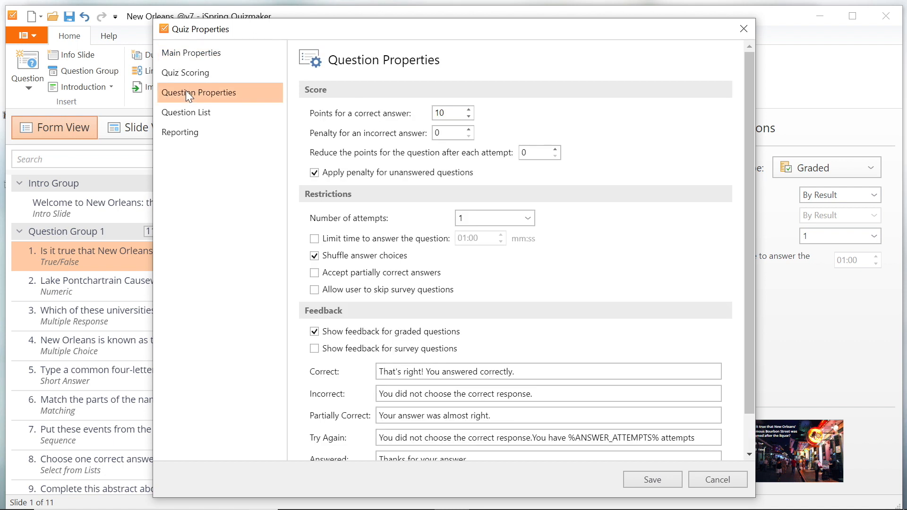
{"action": "mouse_move", "coordinate": [333, 84]}
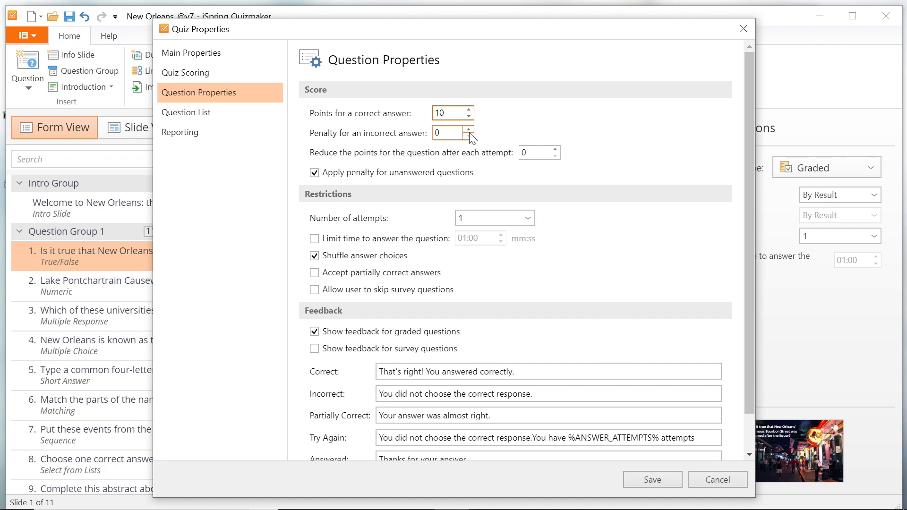
{"action": "left_click", "coordinate": [469, 130]}
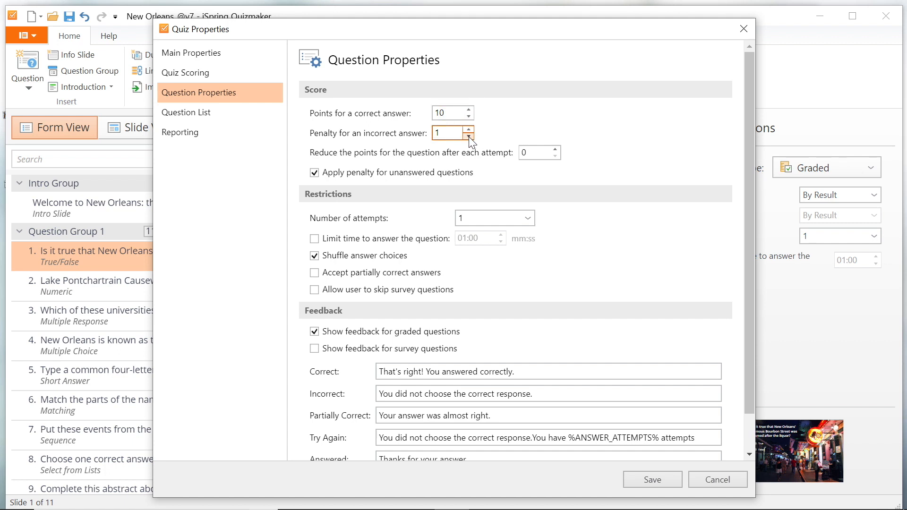
{"action": "left_click", "coordinate": [467, 137]}
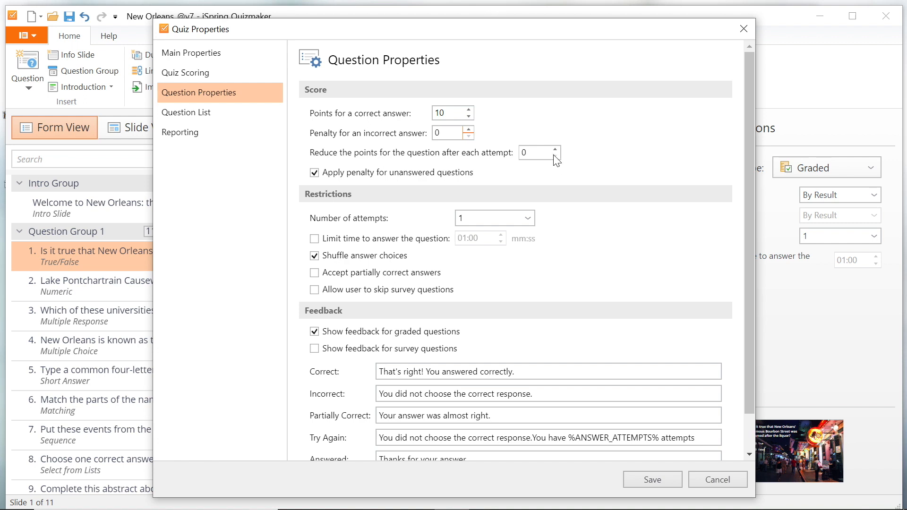
- Test the per-attempt deduction and unanswered-penalty checkbox, restoring defaults, then scroll down
{"action": "left_click", "coordinate": [556, 150]}
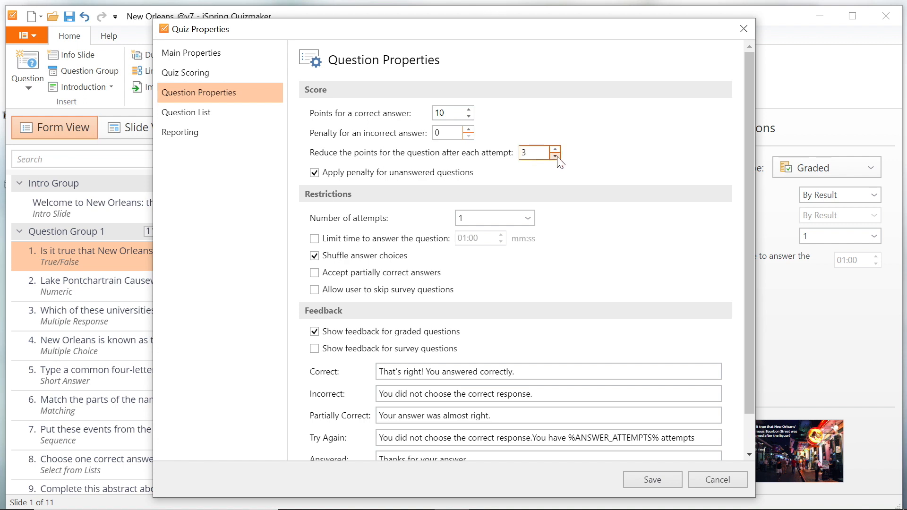
{"action": "left_click", "coordinate": [557, 156]}
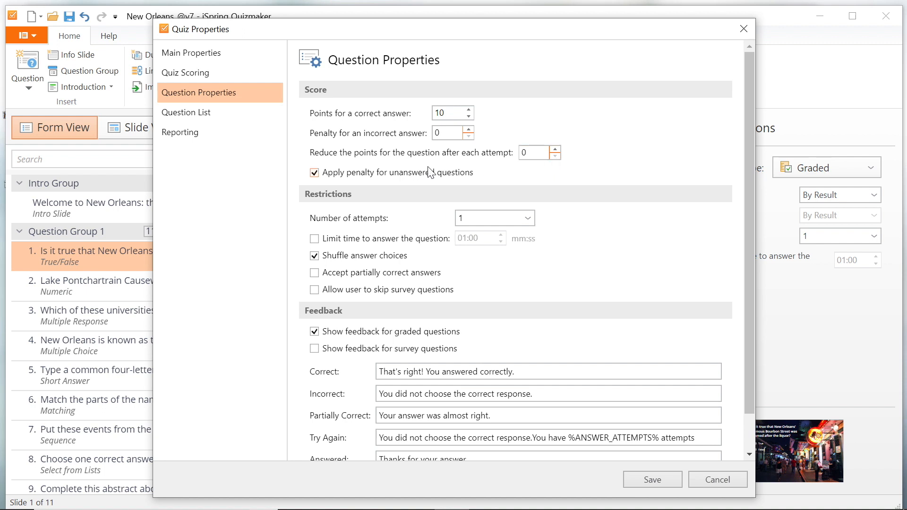
{"action": "left_click", "coordinate": [314, 172]}
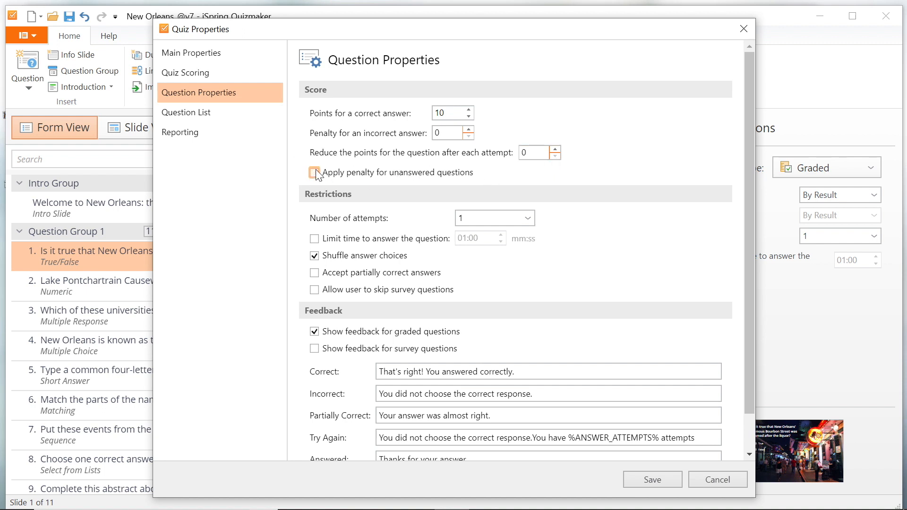
{"action": "left_click", "coordinate": [314, 173]}
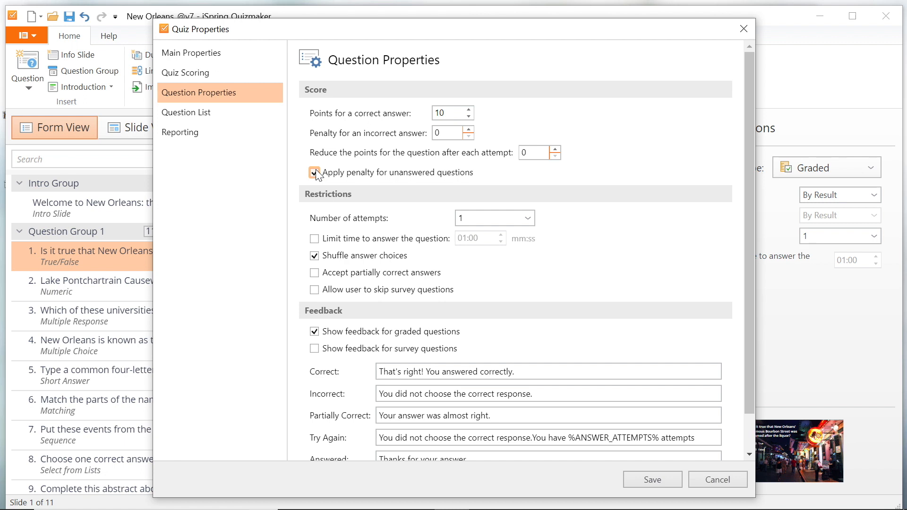
{"action": "left_click", "coordinate": [314, 172]}
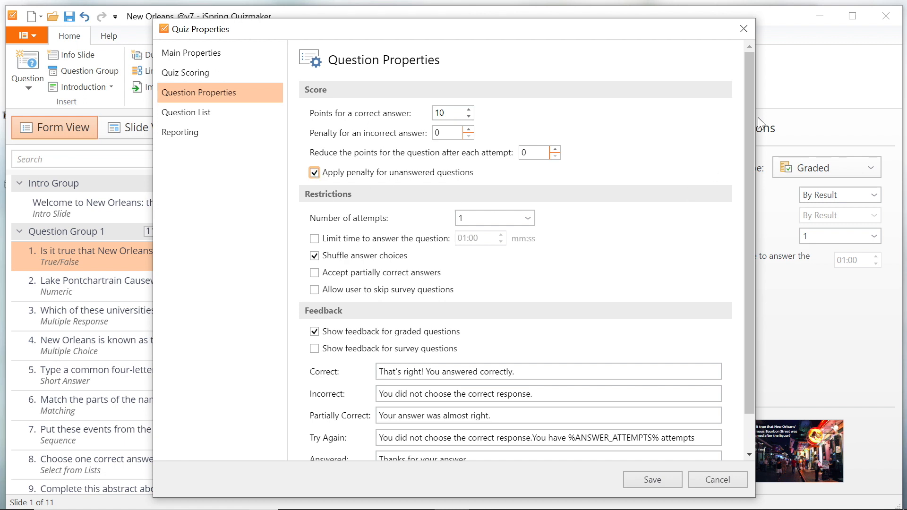
{"action": "scroll", "scroll_direction": "down", "scroll_amount": 3}
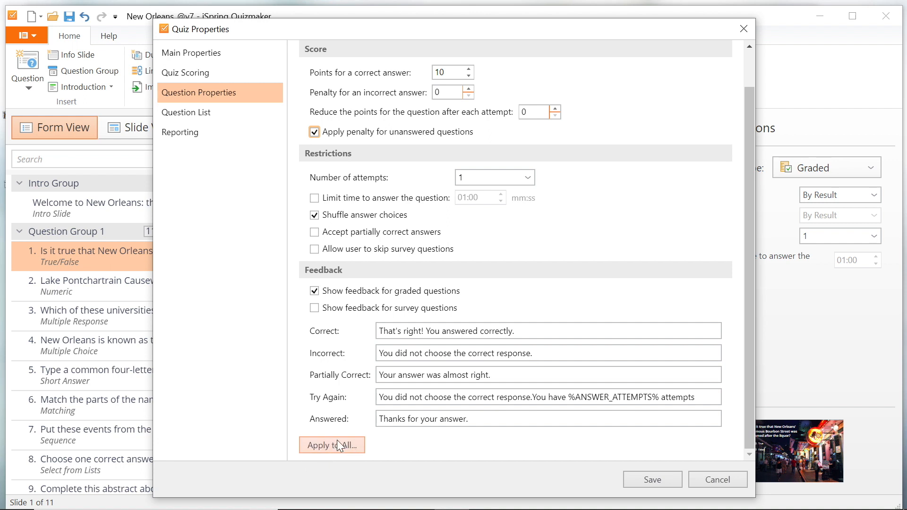
- Apply the default restrictions and feedback to all questions, excluding Score
{"action": "left_click", "coordinate": [332, 446]}
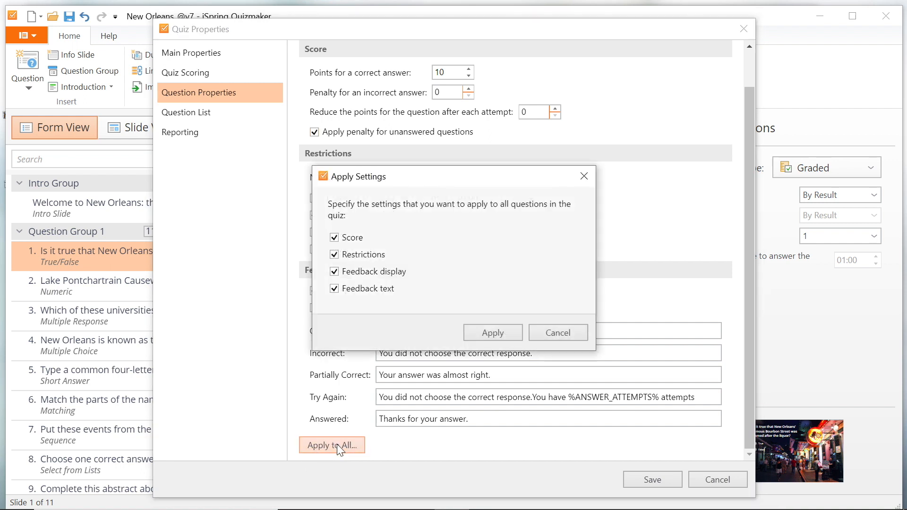
{"action": "left_click", "coordinate": [335, 238]}
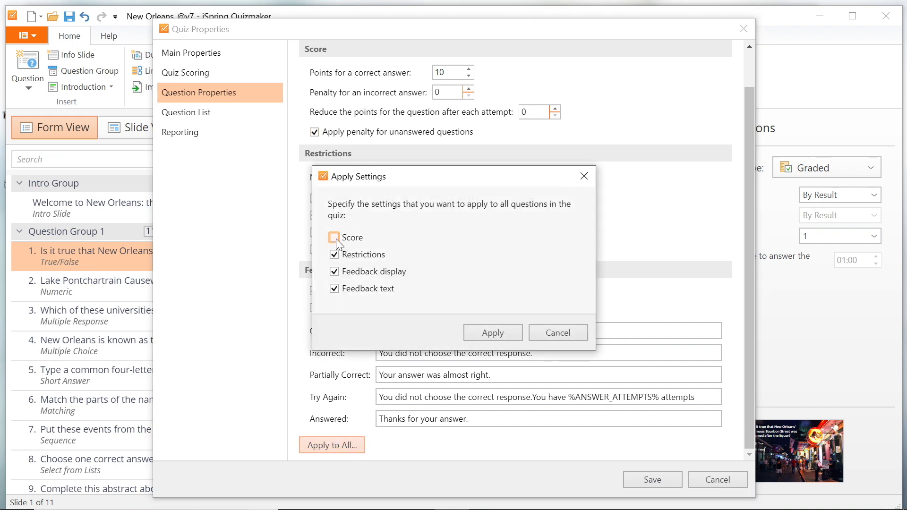
{"action": "left_click", "coordinate": [334, 237]}
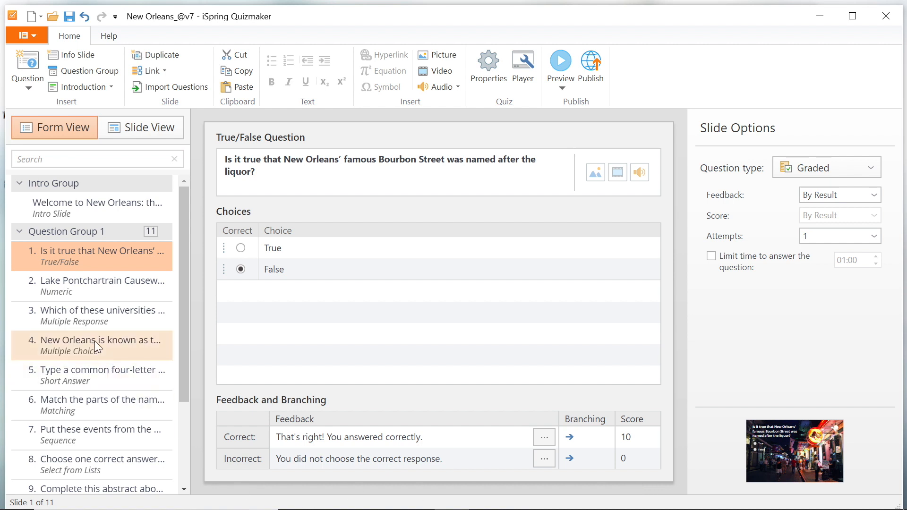
- Review the Causeway question, then show the jazz-musician Multiple Choice question
{"action": "left_click", "coordinate": [91, 285]}
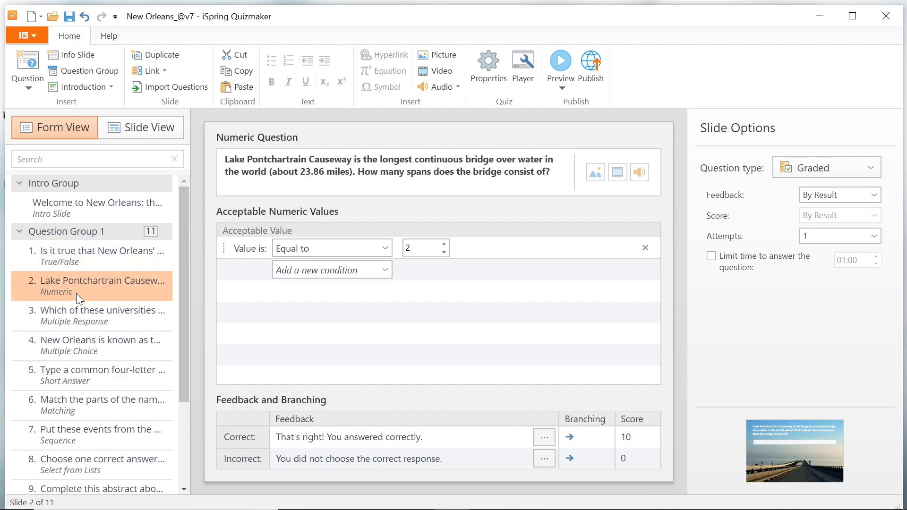
{"action": "mouse_move", "coordinate": [307, 302]}
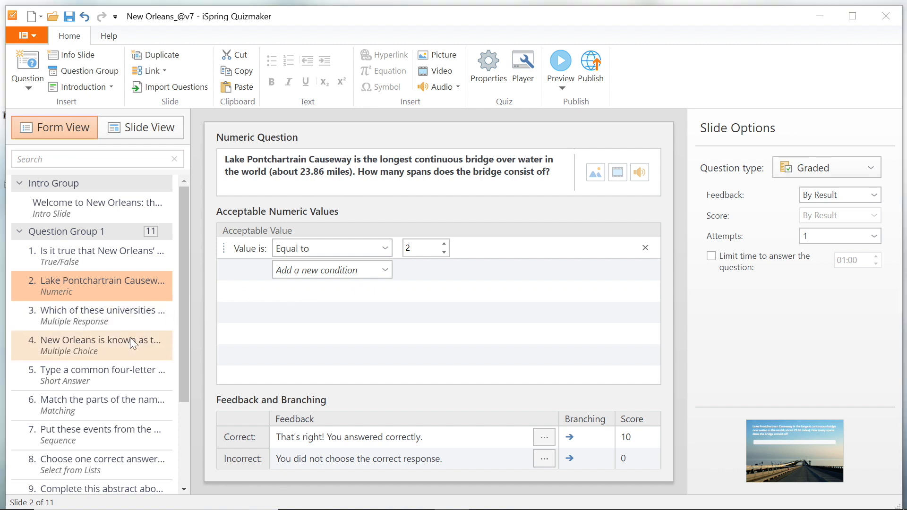
{"action": "left_click", "coordinate": [96, 345]}
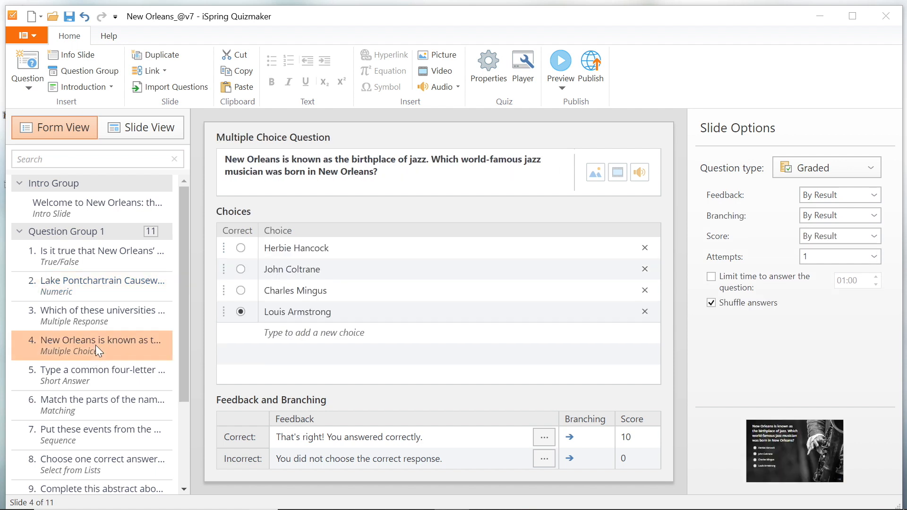
{"action": "mouse_move", "coordinate": [239, 426]}
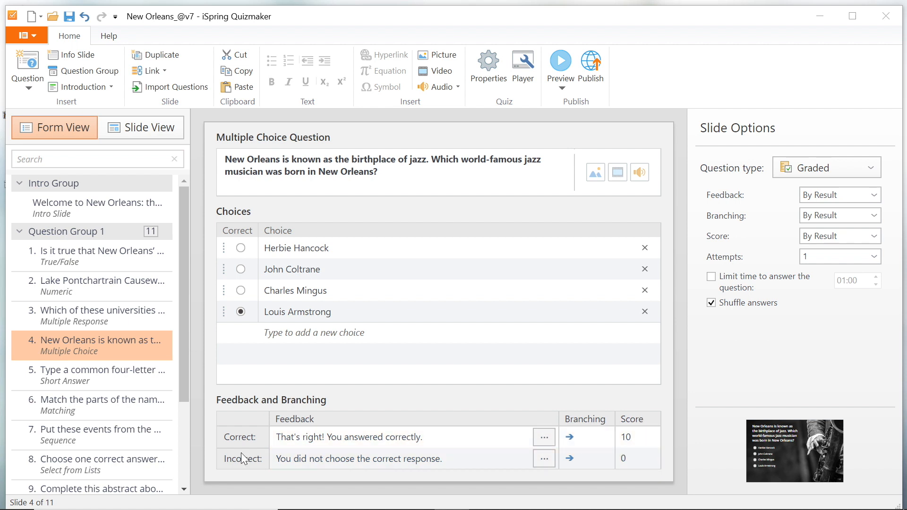
- Set the jazz-musician question's scores to 15 for correct and -5 for incorrect
{"action": "left_click", "coordinate": [633, 436]}
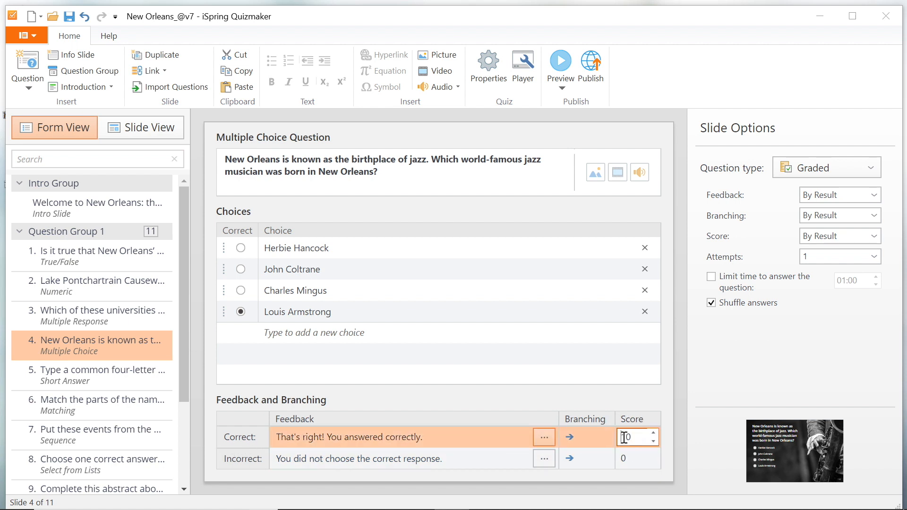
{"action": "type", "text": "5"}
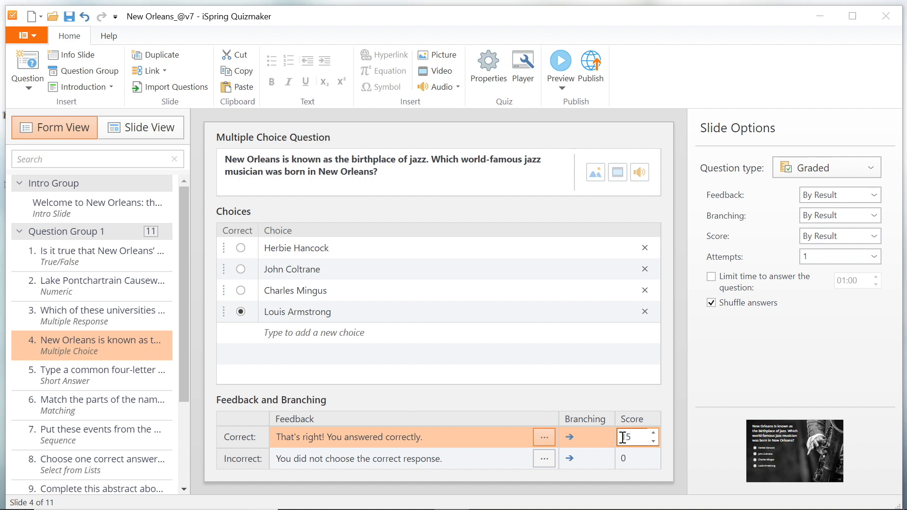
{"action": "type", "text": "1"}
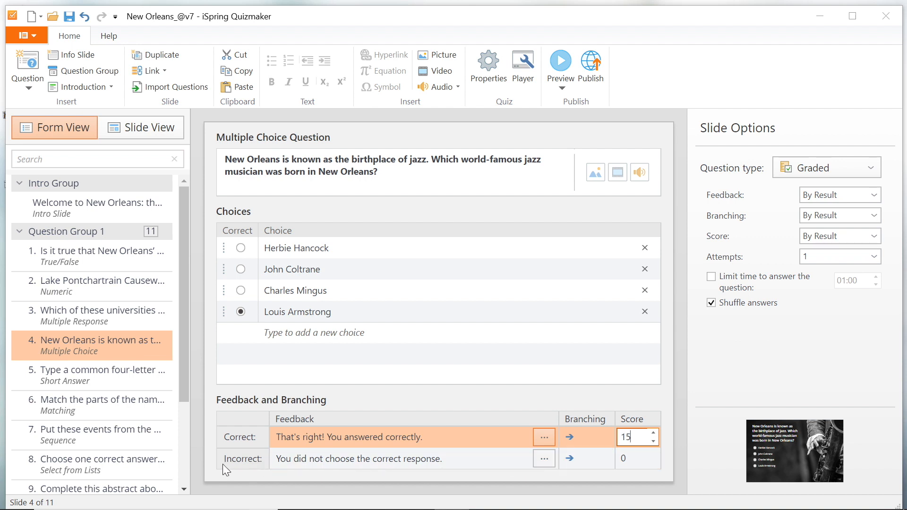
{"action": "left_click", "coordinate": [634, 458]}
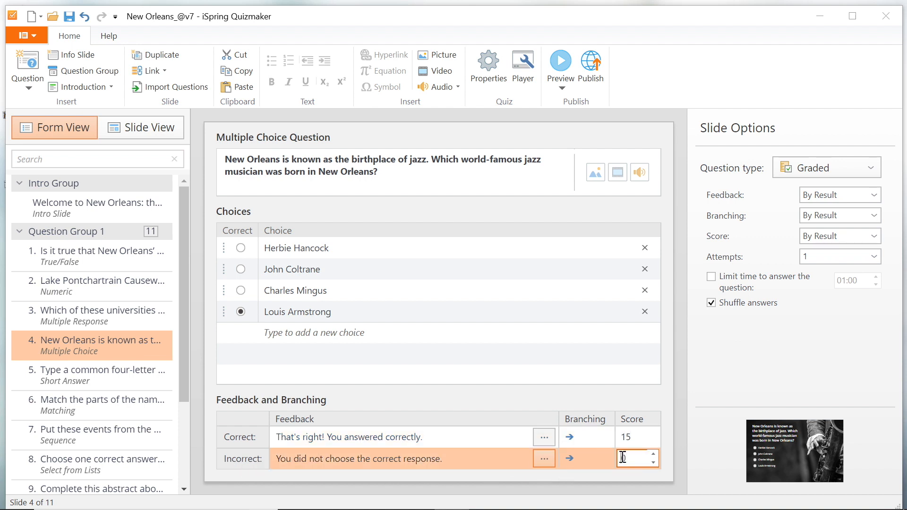
{"action": "type", "text": "5"}
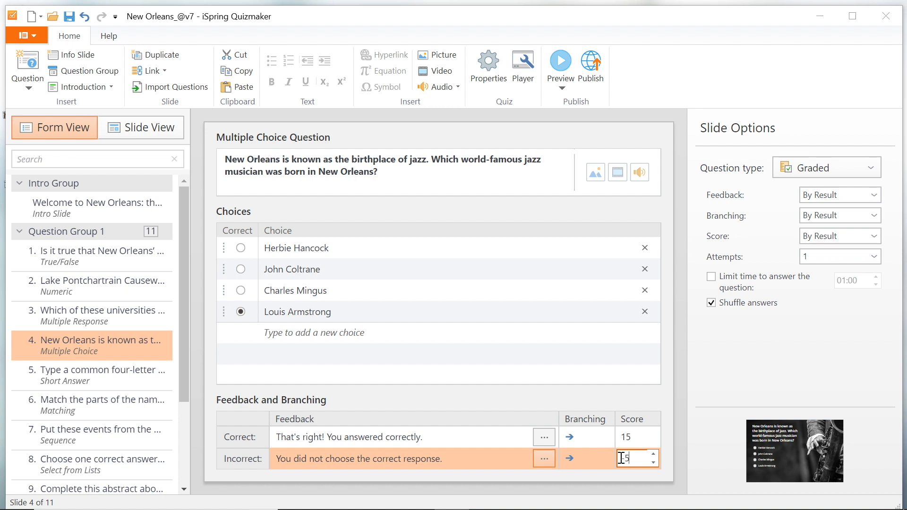
{"action": "type", "text": "-5"}
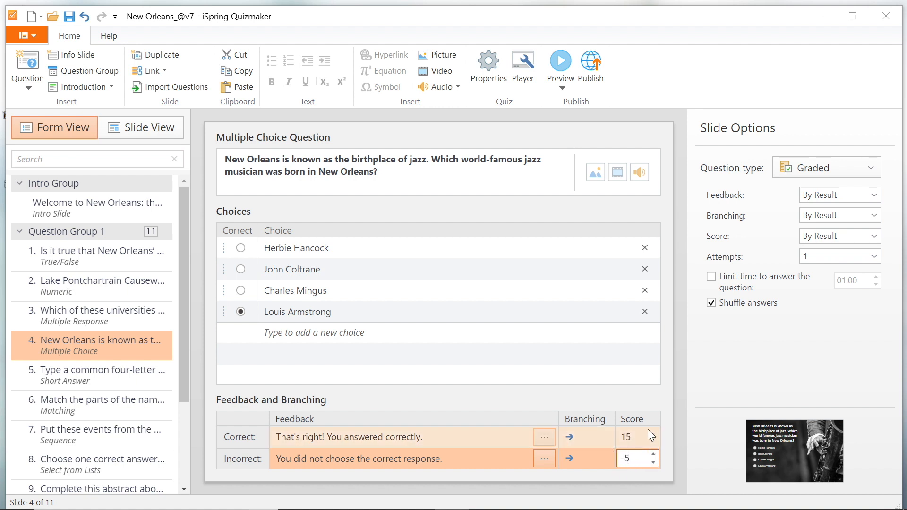
{"action": "mouse_move", "coordinate": [598, 253]}
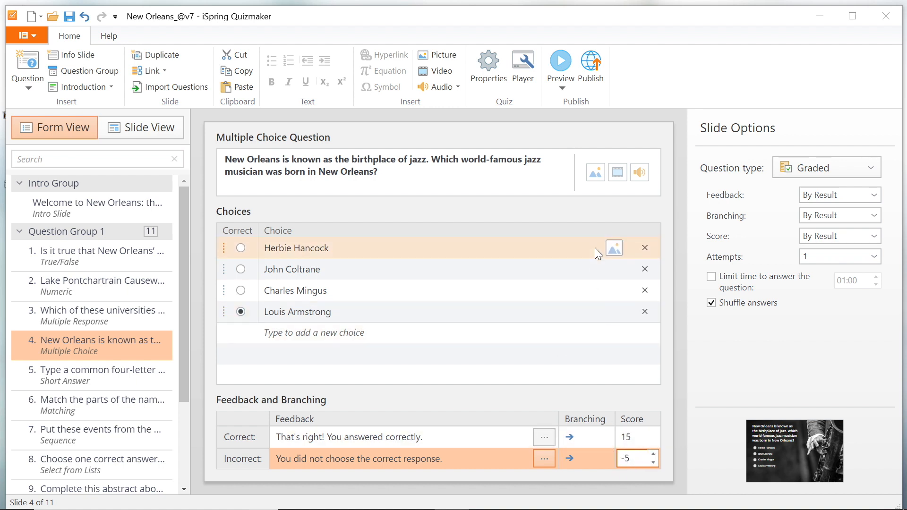
{"action": "mouse_move", "coordinate": [604, 336]}
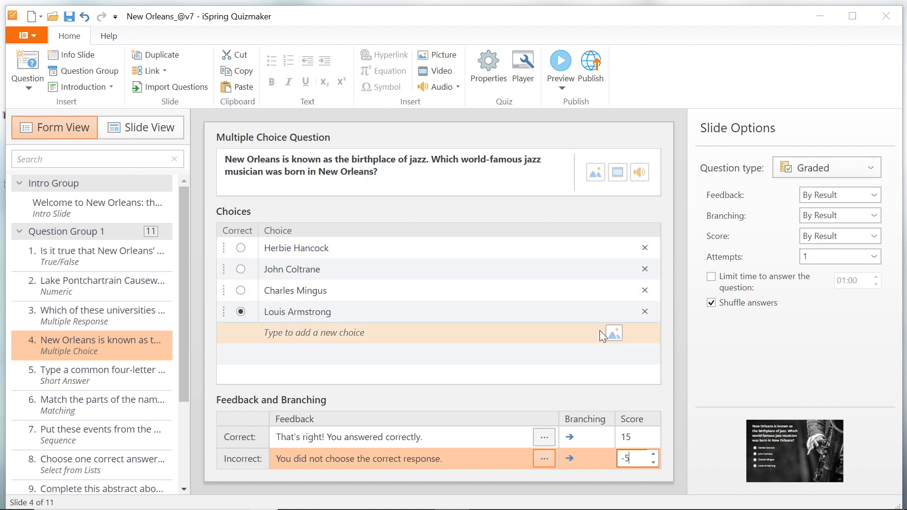
{"action": "mouse_move", "coordinate": [356, 371]}
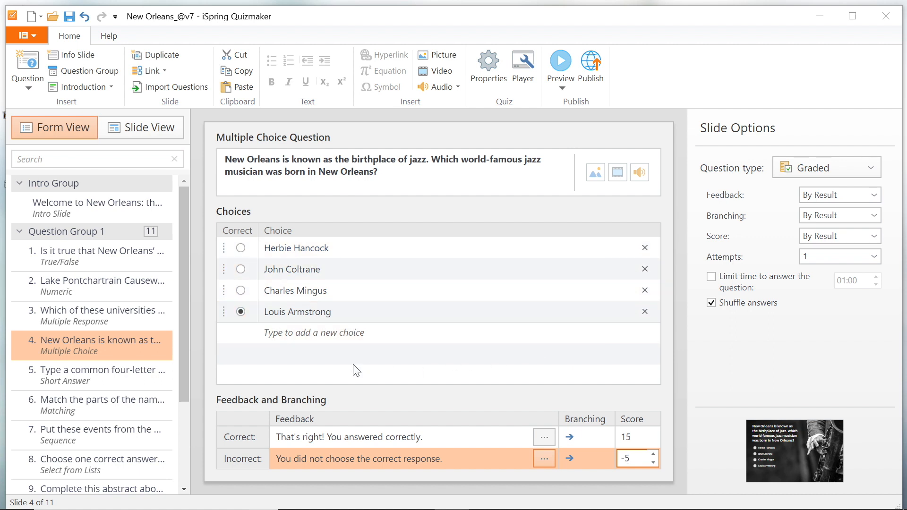
{"action": "mouse_move", "coordinate": [96, 330]}
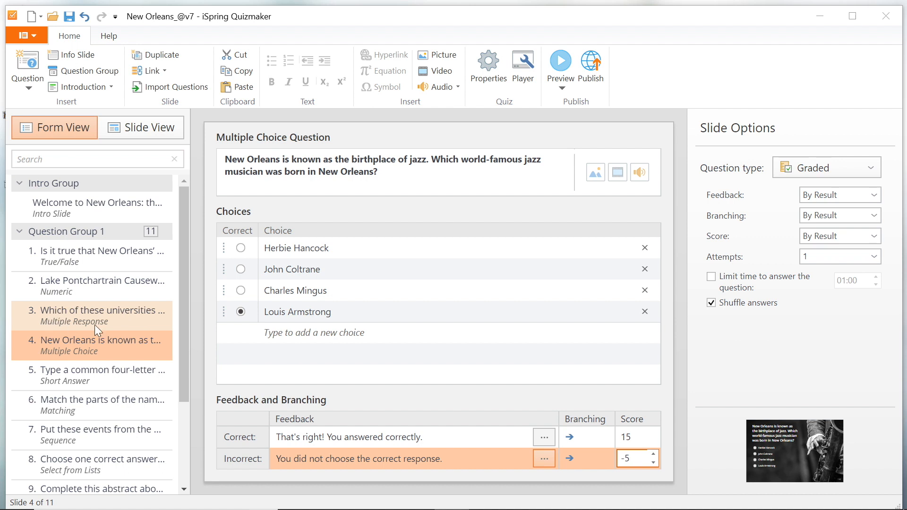
- Switch the universities question to By Choice scoring with choice scores 15, 10, 5, -5
{"action": "left_click", "coordinate": [103, 310]}
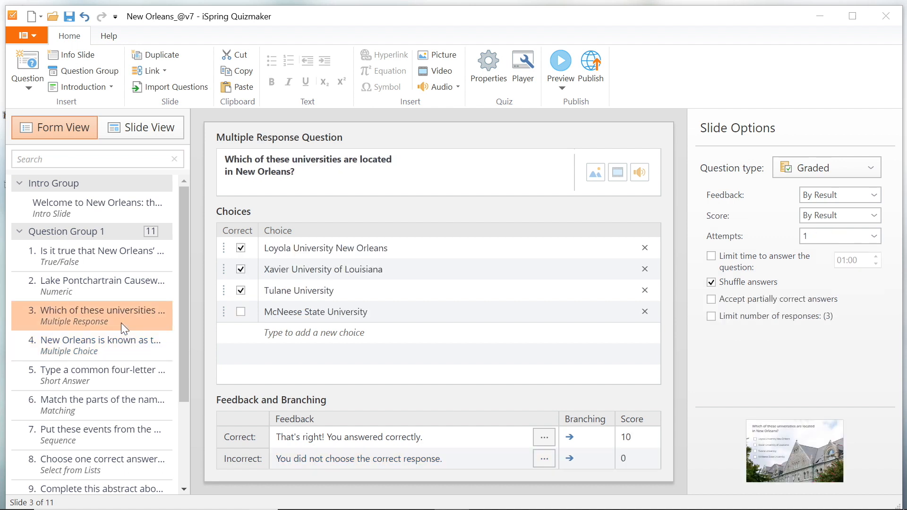
{"action": "mouse_move", "coordinate": [735, 230]}
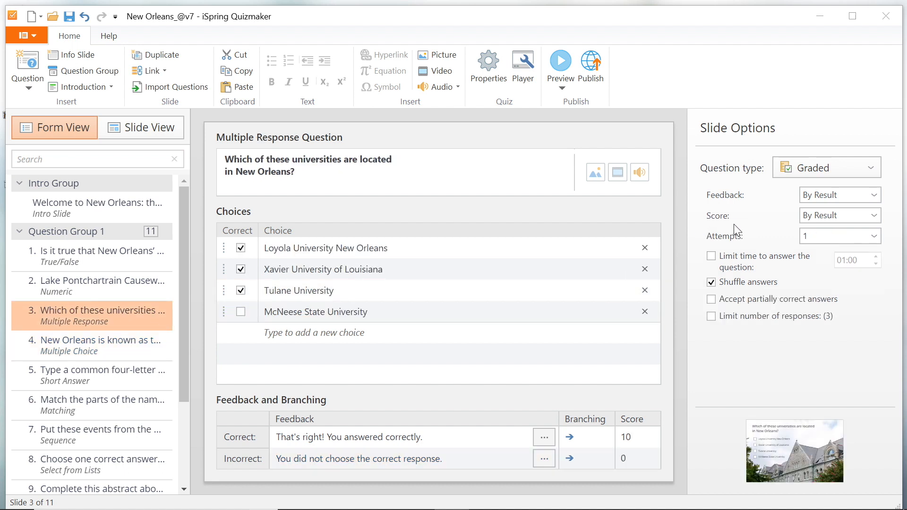
{"action": "left_click", "coordinate": [875, 215]}
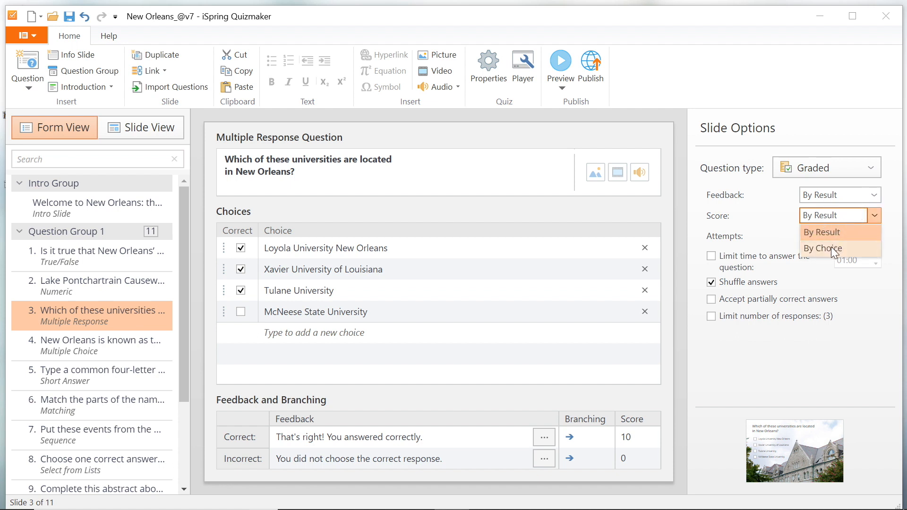
{"action": "left_click", "coordinate": [822, 248]}
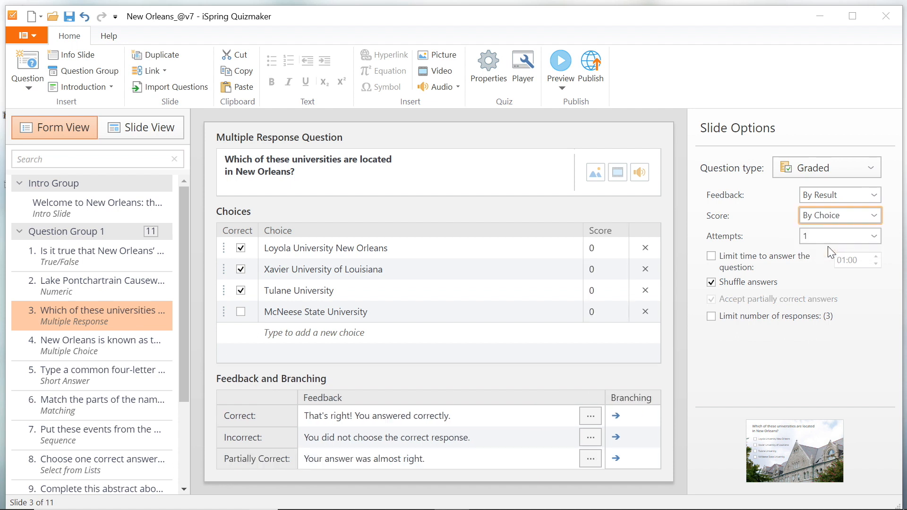
{"action": "left_click", "coordinate": [325, 249]}
{"action": "type", "text": "15"}
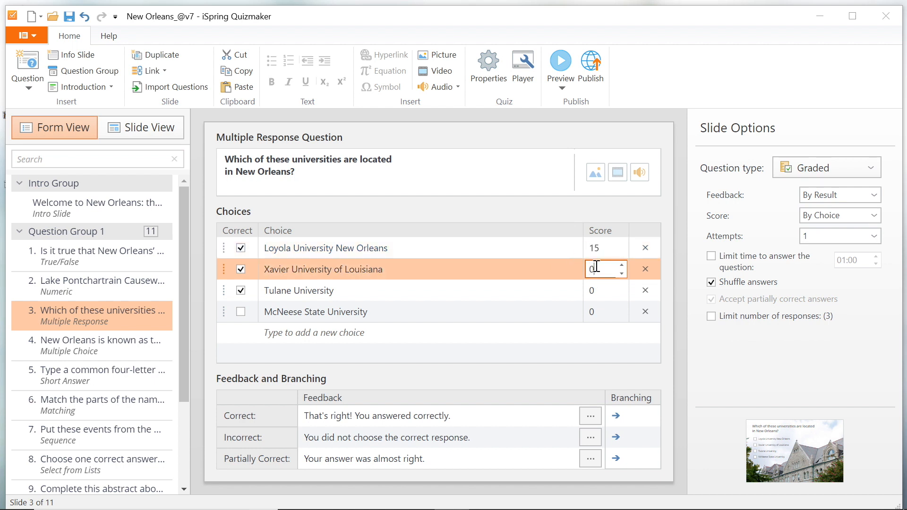
{"action": "type", "text": "10"}
{"action": "left_click", "coordinate": [606, 312]}
{"action": "type", "text": "-5"}
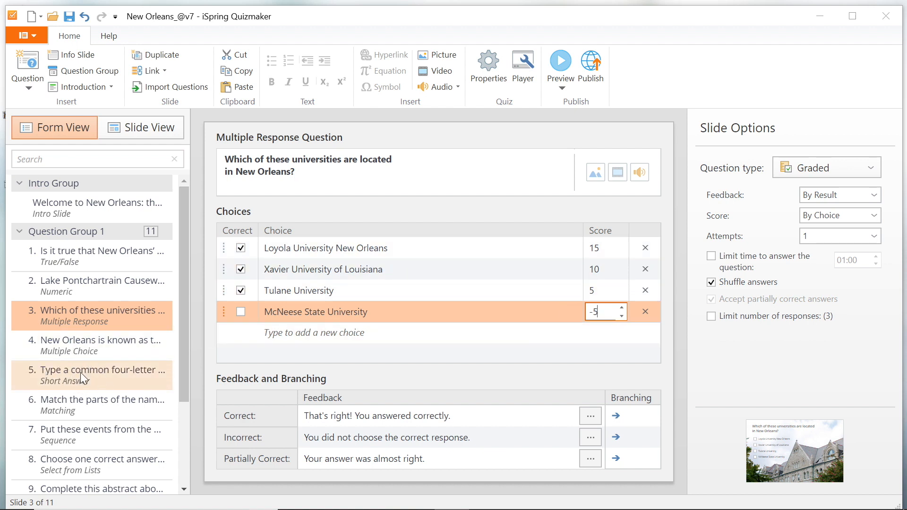
{"action": "left_click", "coordinate": [93, 375]}
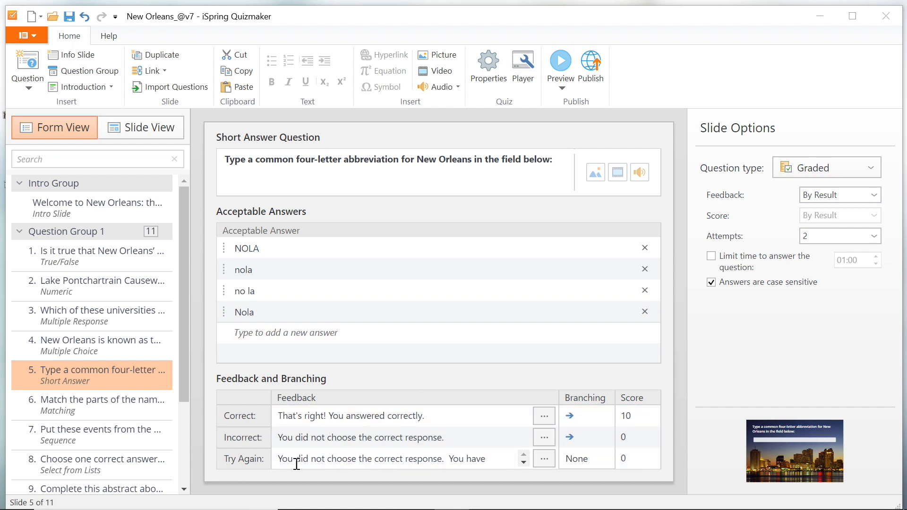
- Give the abbreviation question a -5 score for the Try Again response
{"action": "left_click", "coordinate": [630, 458]}
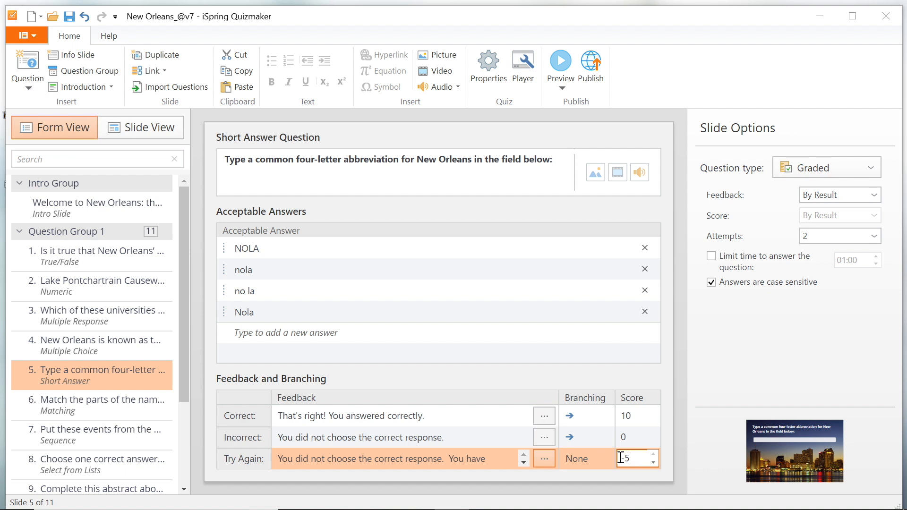
{"action": "type", "text": "-5"}
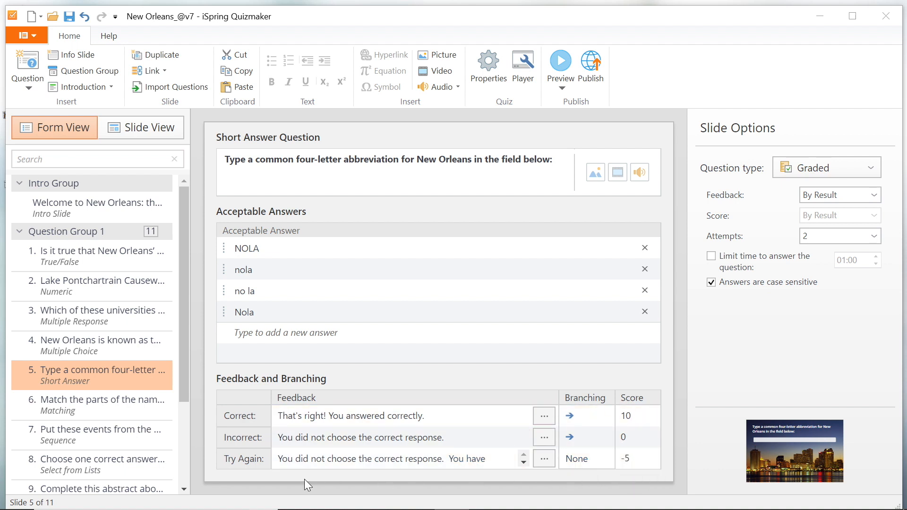
{"action": "mouse_move", "coordinate": [550, 72]}
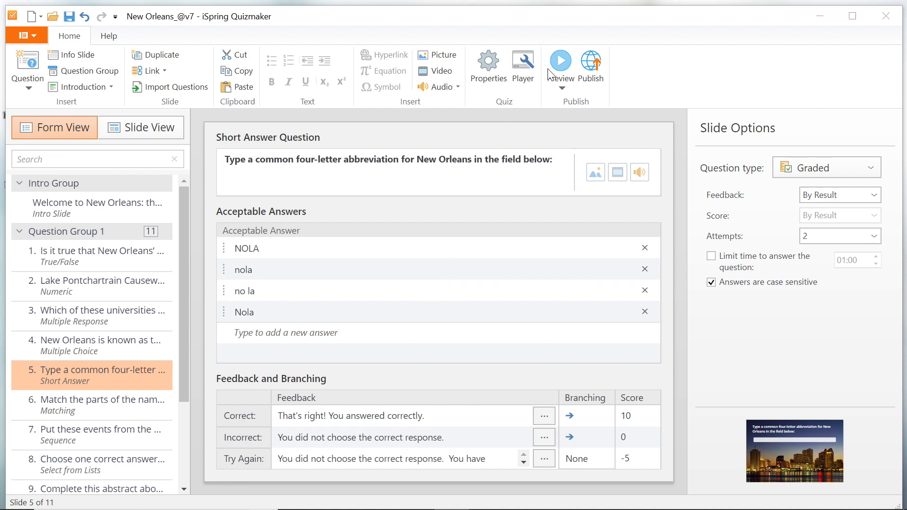
- Start the quiz preview and submit the Bourbon Street and universities answers
{"action": "left_click", "coordinate": [557, 61]}
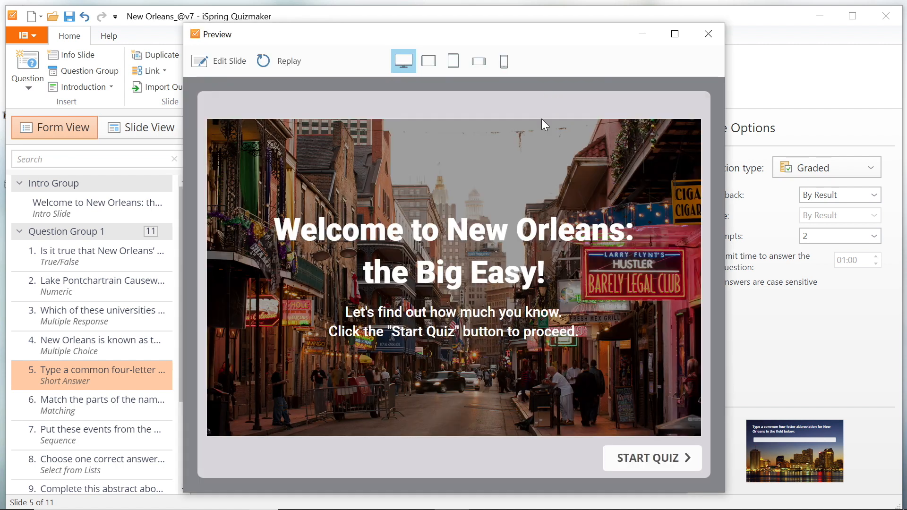
{"action": "left_click", "coordinate": [651, 458]}
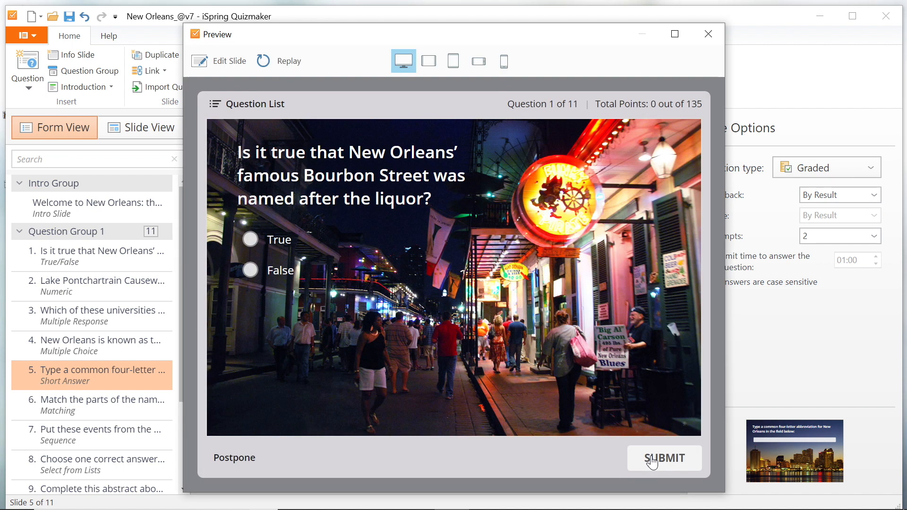
{"action": "left_click", "coordinate": [664, 458]}
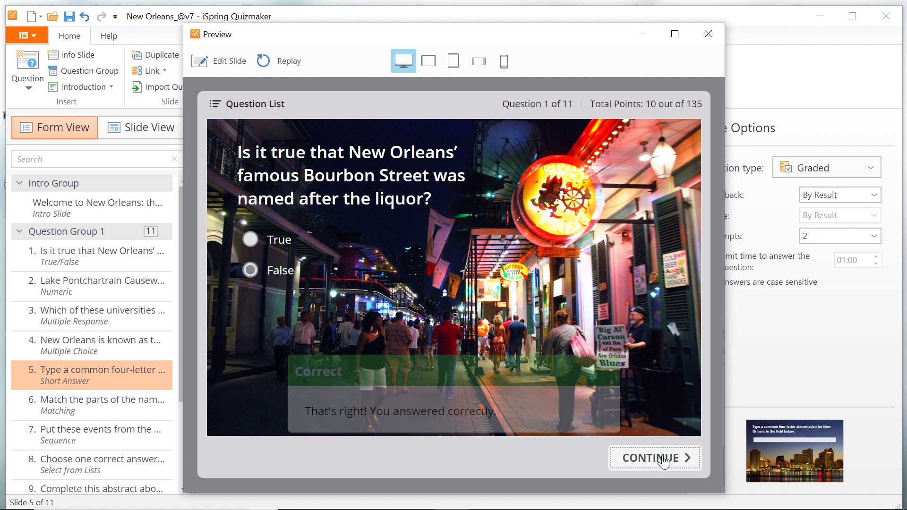
{"action": "left_click", "coordinate": [654, 458]}
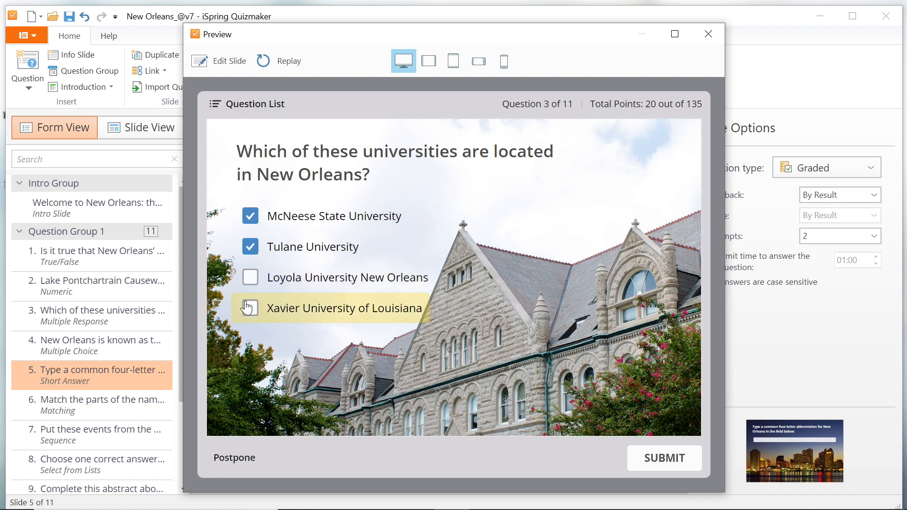
{"action": "left_click", "coordinate": [664, 458]}
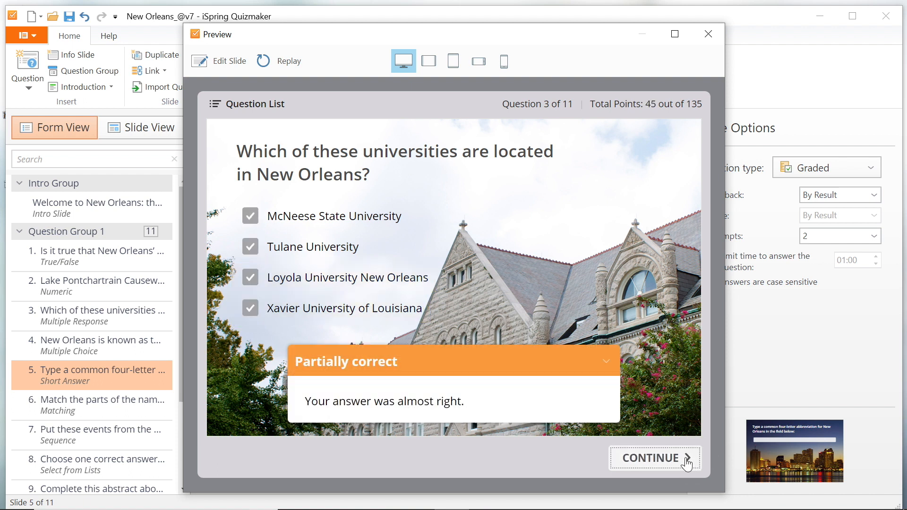
{"action": "left_click", "coordinate": [654, 459]}
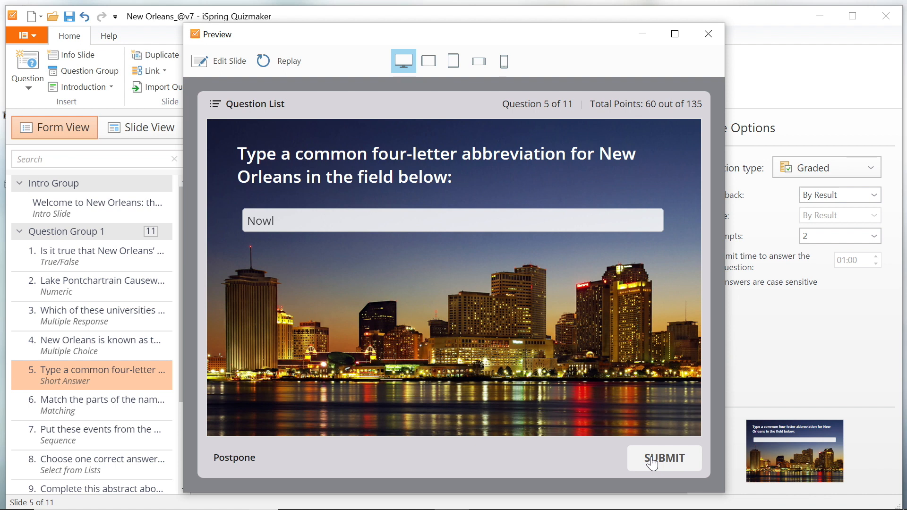
- Submit 'Nola' for the abbreviation question and begin the matching question
{"action": "type", "text": "Nola"}
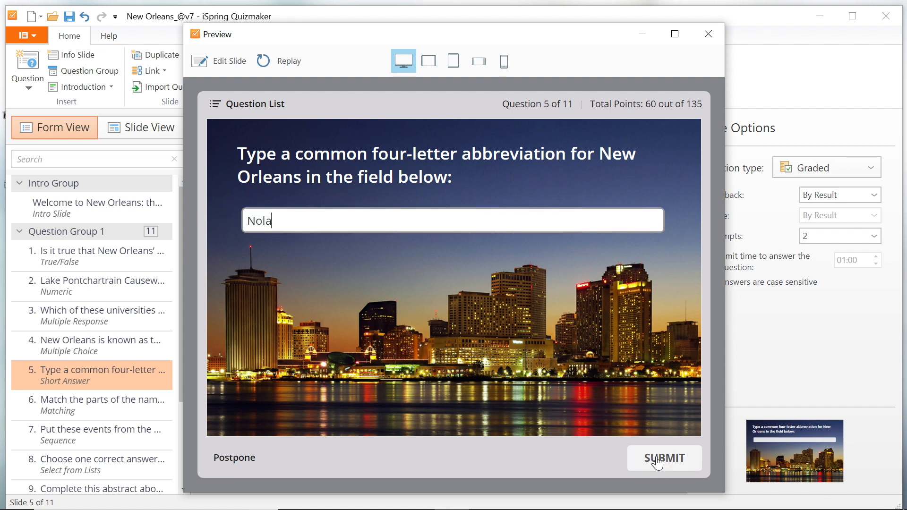
{"action": "left_click", "coordinate": [664, 458]}
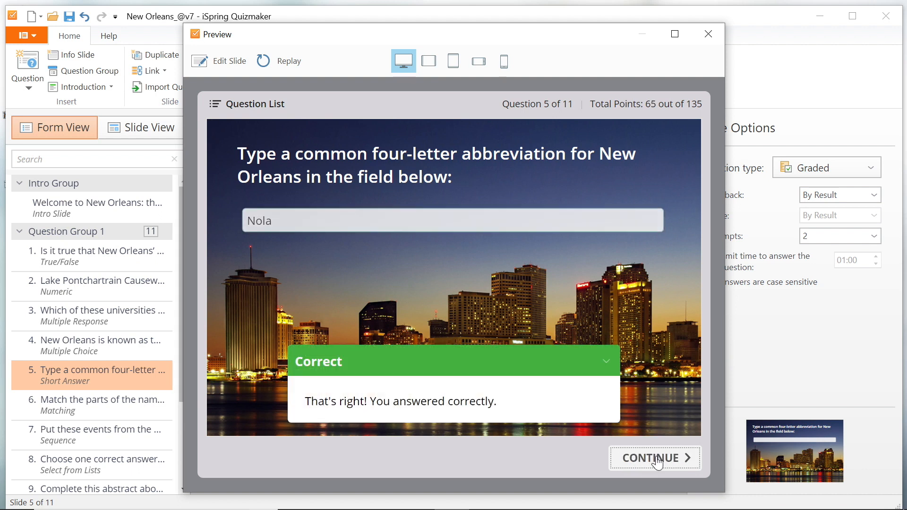
{"action": "left_click", "coordinate": [655, 458]}
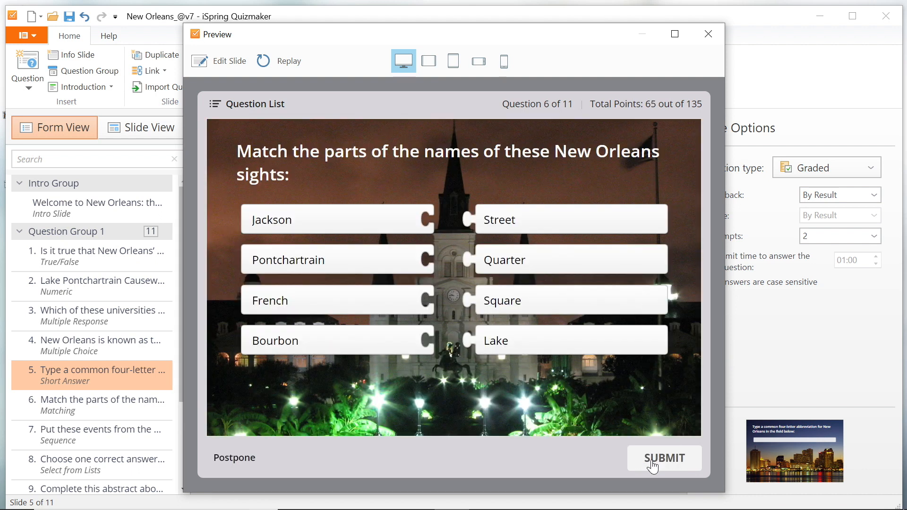
{"action": "left_click", "coordinate": [496, 218]}
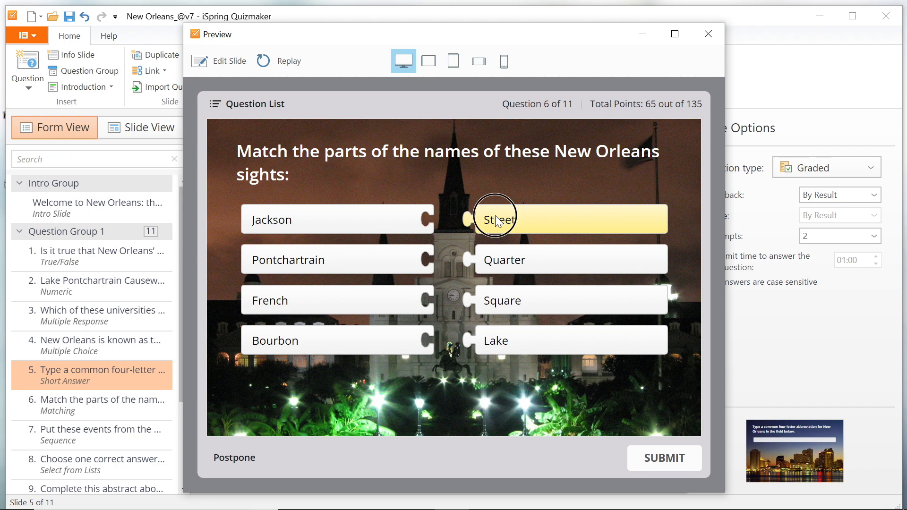